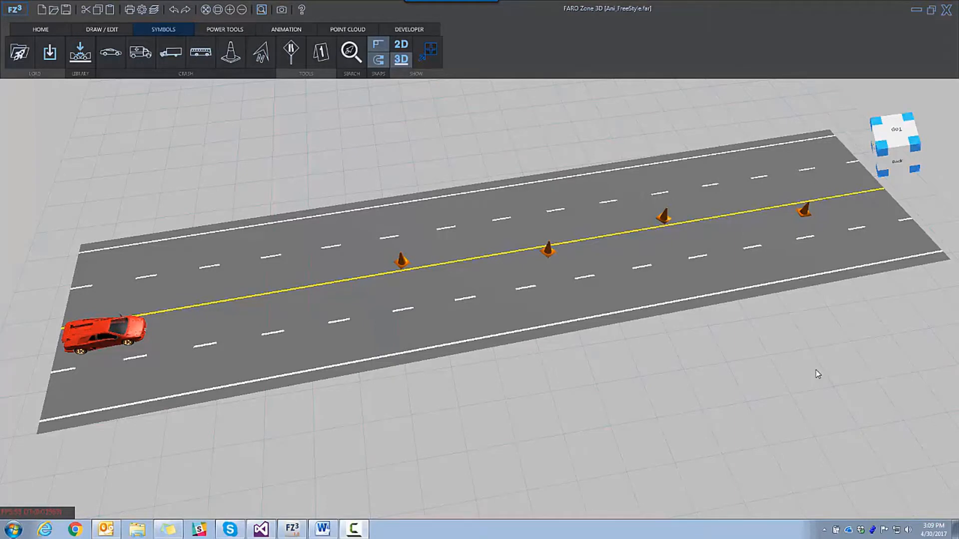
mouse_move(553, 386)
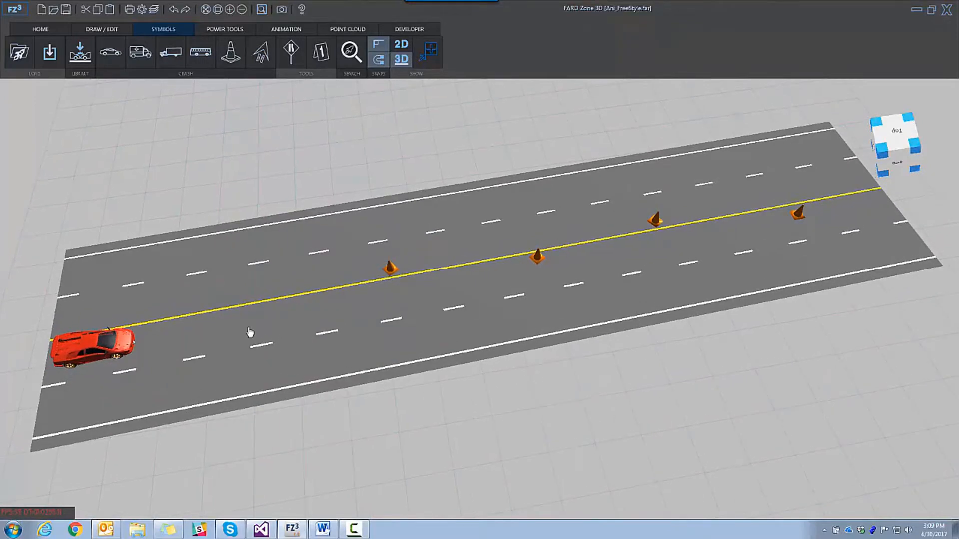
- Select the red Lamborghini on the road to show its Symbol properties
left_click(92, 346)
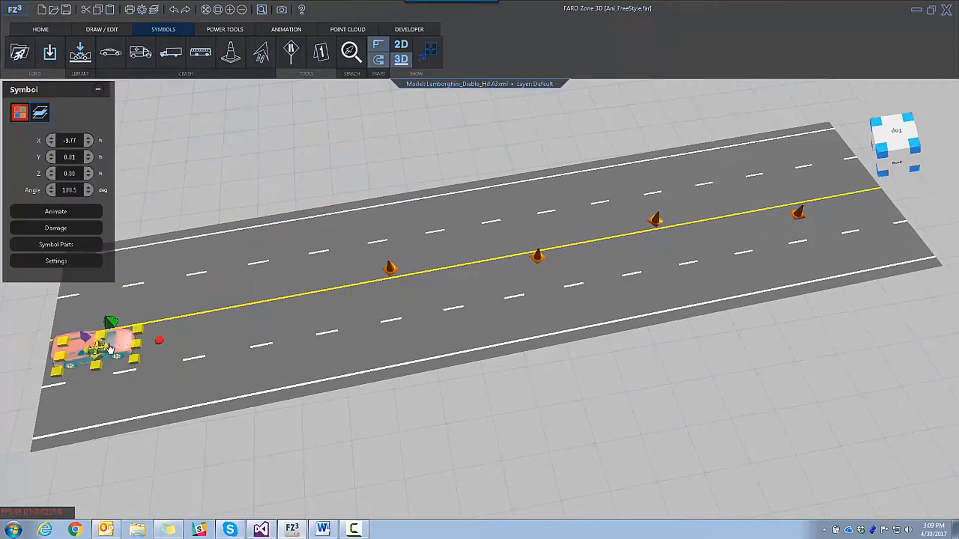
- Draw a freestyle path for the red car around the cones and play it
left_click(56, 211)
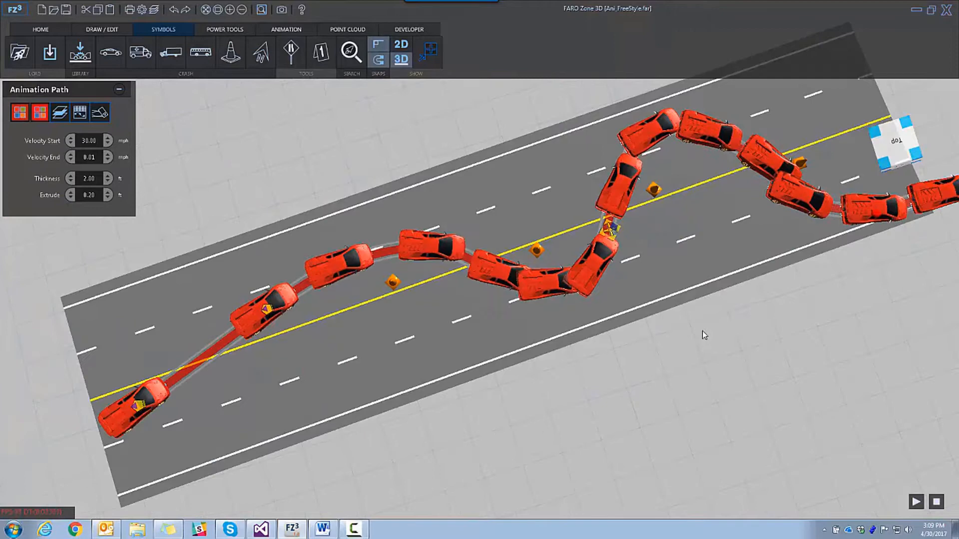
left_click(915, 501)
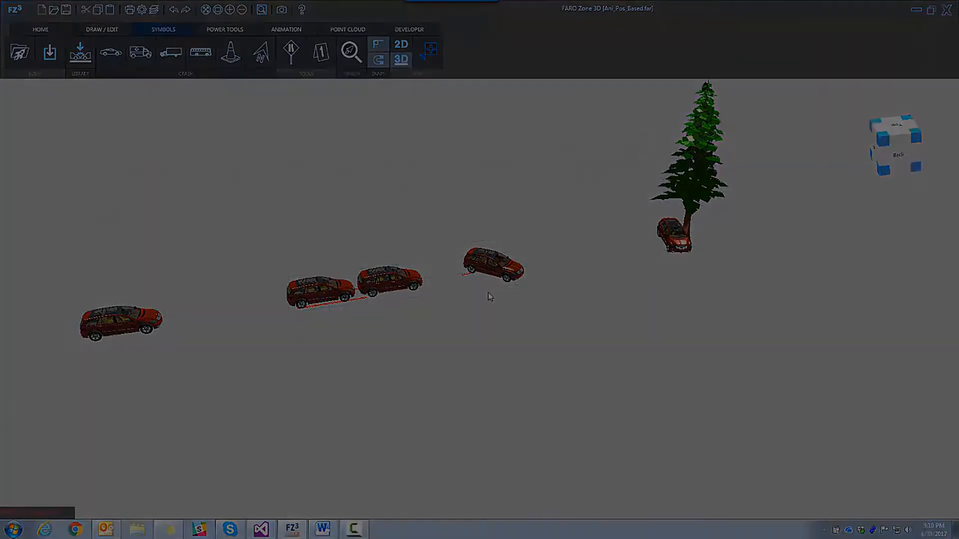
- Play the Ani_Pos_Based animation of the SUV driving into the tree
left_click(285, 29)
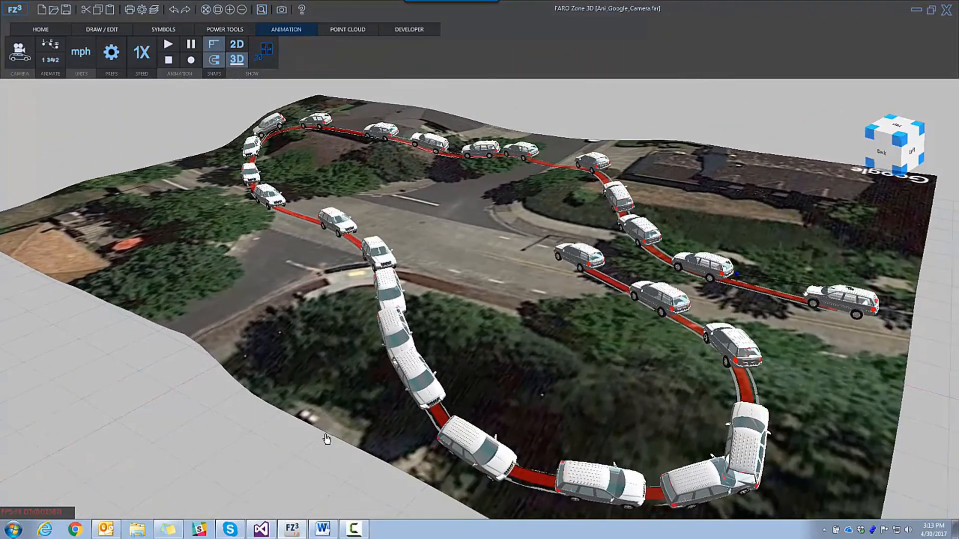
- Play the white SUV's loop over the Google aerial terrain, repeating the playback
left_click(167, 43)
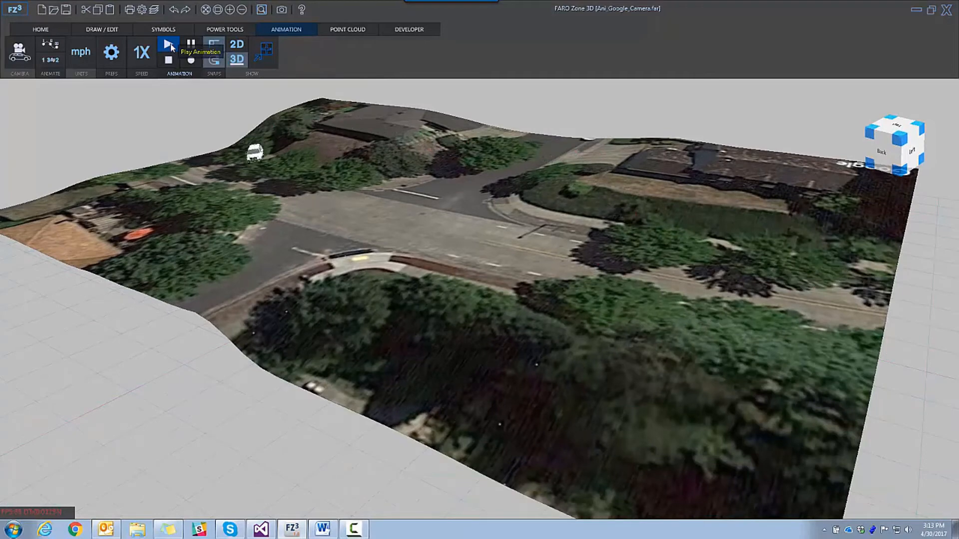
left_click(170, 43)
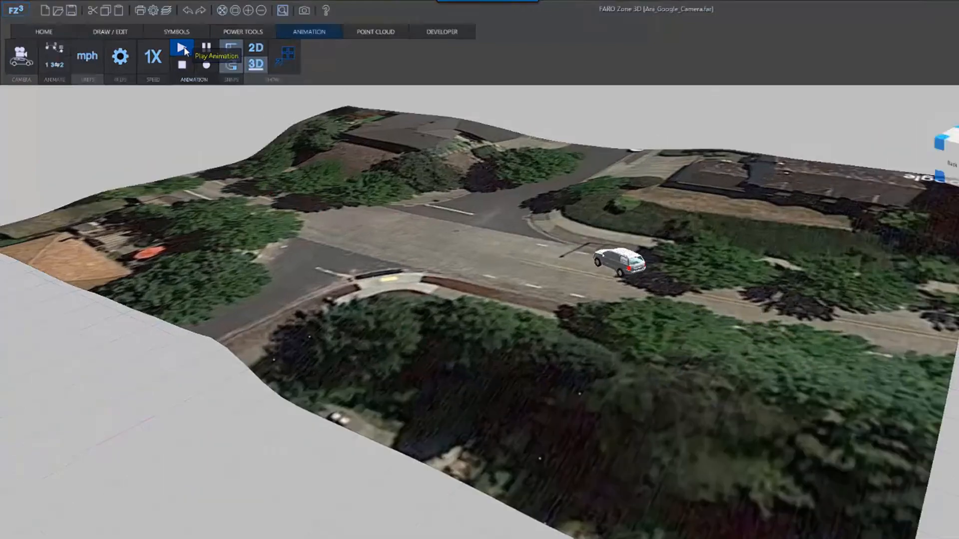
left_click(181, 48)
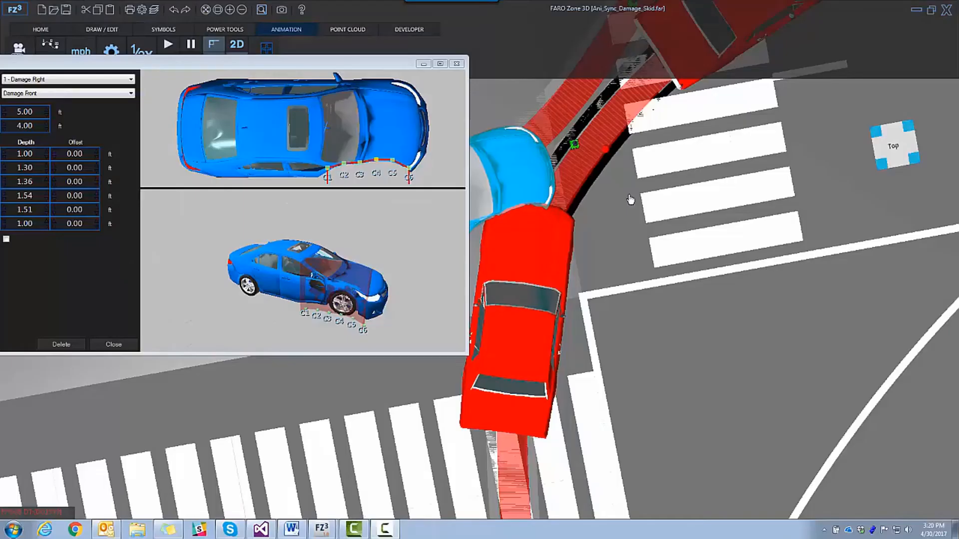
mouse_move(674, 211)
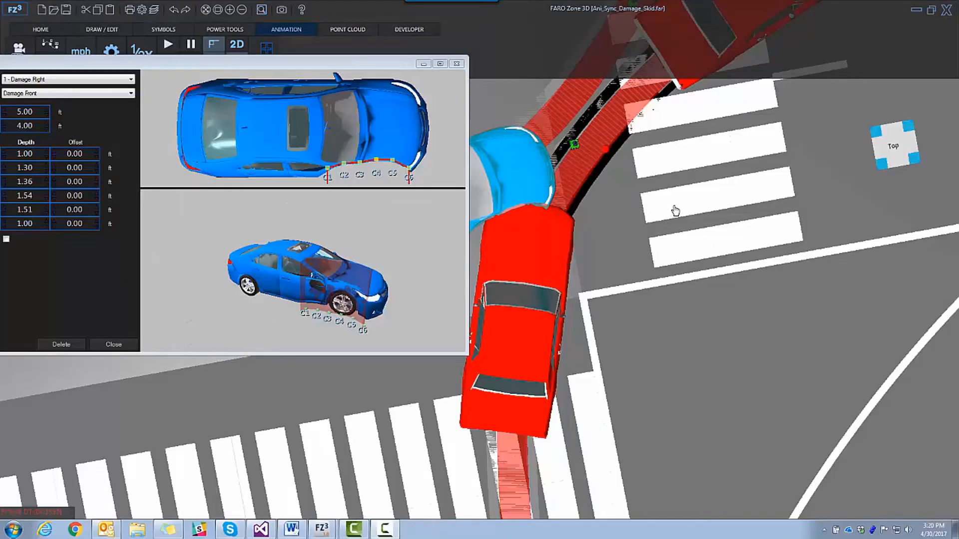
- Show the blue car's Damage window with its Damage Right / Damage Front depths
left_click(114, 344)
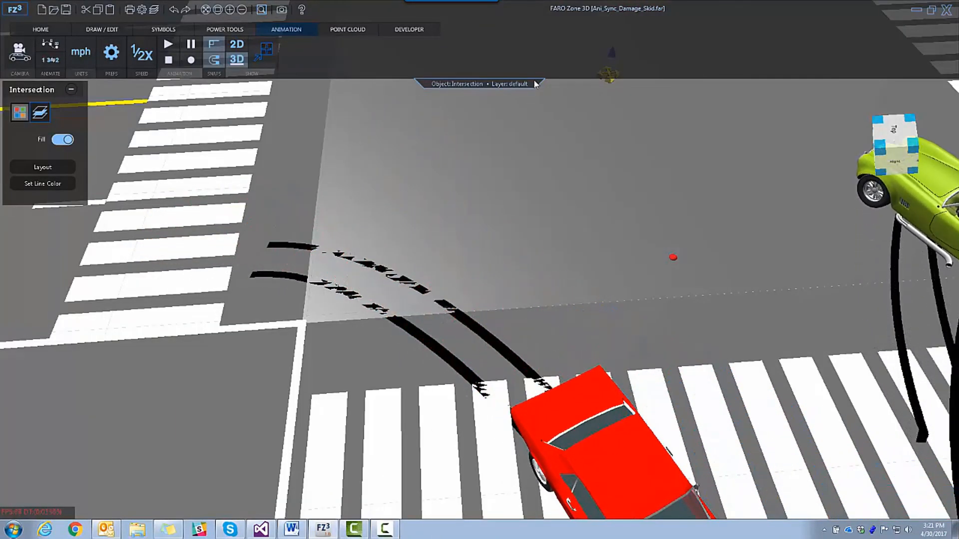
- Run the intersection crash at 1/2X speed showing skid marks, then stop playback
left_click(168, 60)
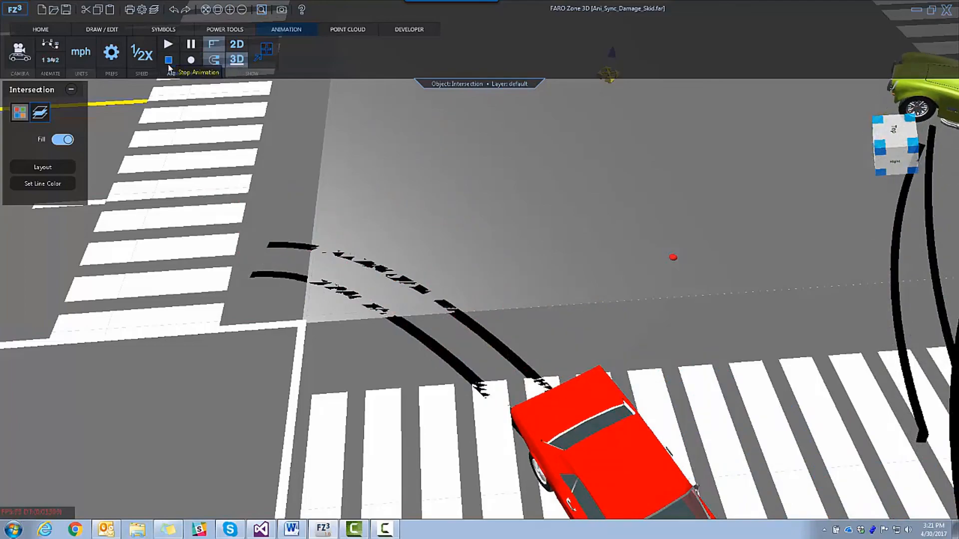